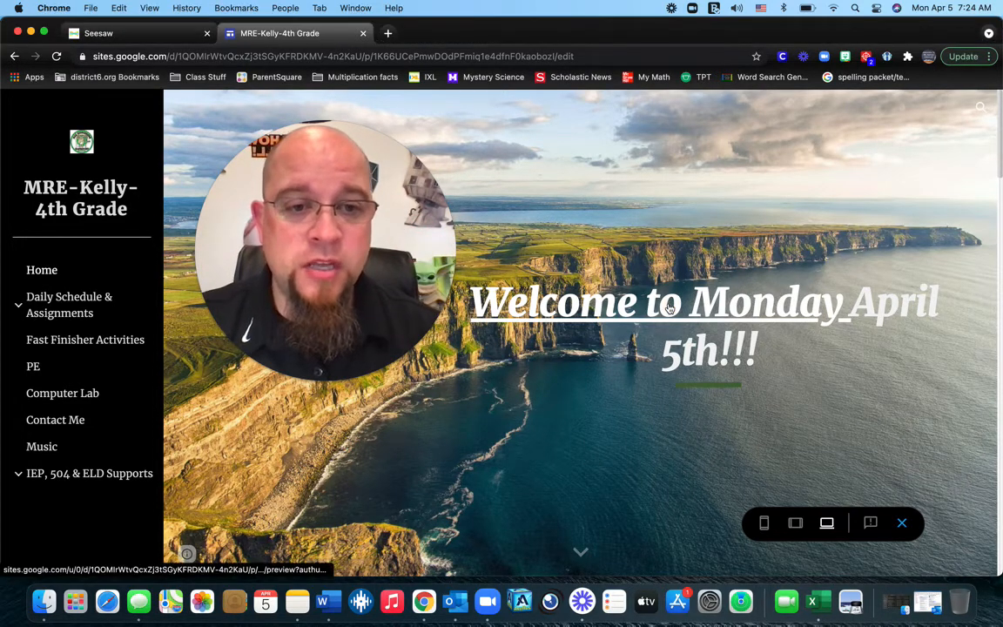
- Follow the 'Welcome to Monday April 5th!!!' link to the Monday 4/5 page
{"action": "left_click", "coordinate": [68, 305]}
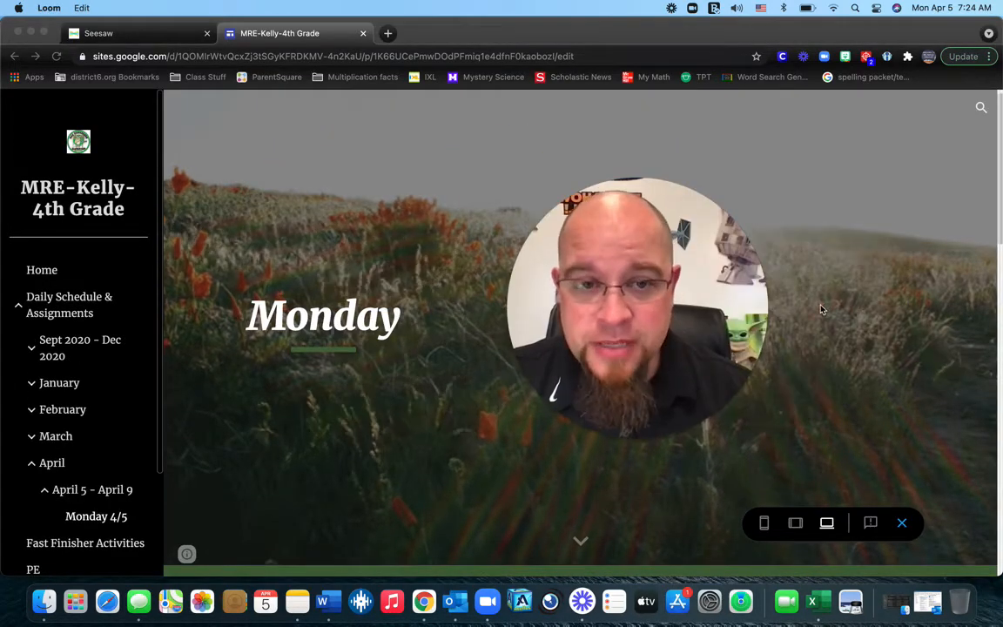
- Scroll past the banner to the HELP! button and 1pm–2pm Zoom help room details
{"action": "scroll", "scroll_direction": "down", "scroll_amount": 3}
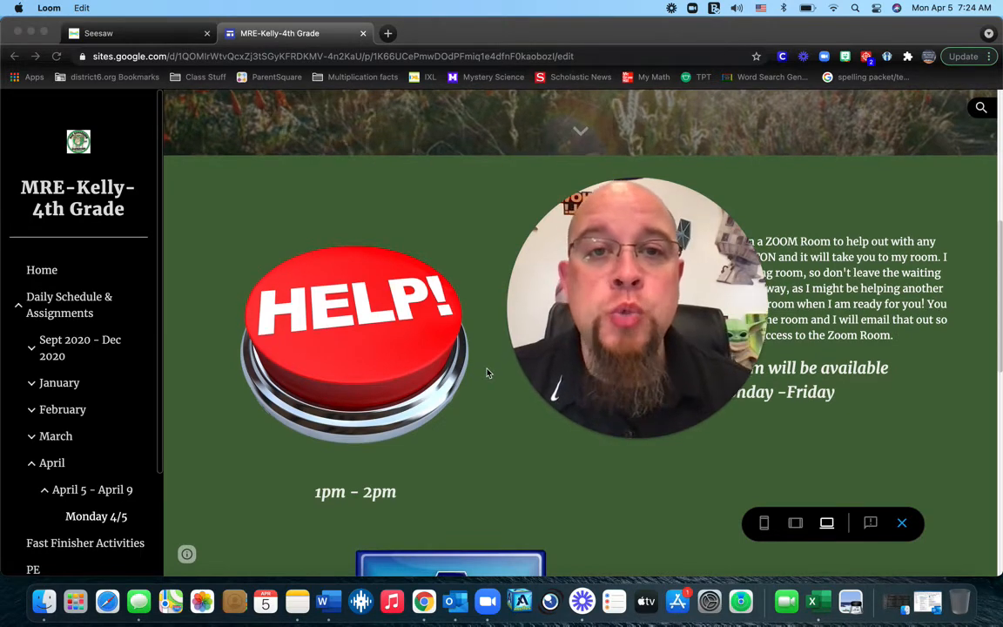
{"action": "scroll", "scroll_direction": "up", "scroll_amount": 3}
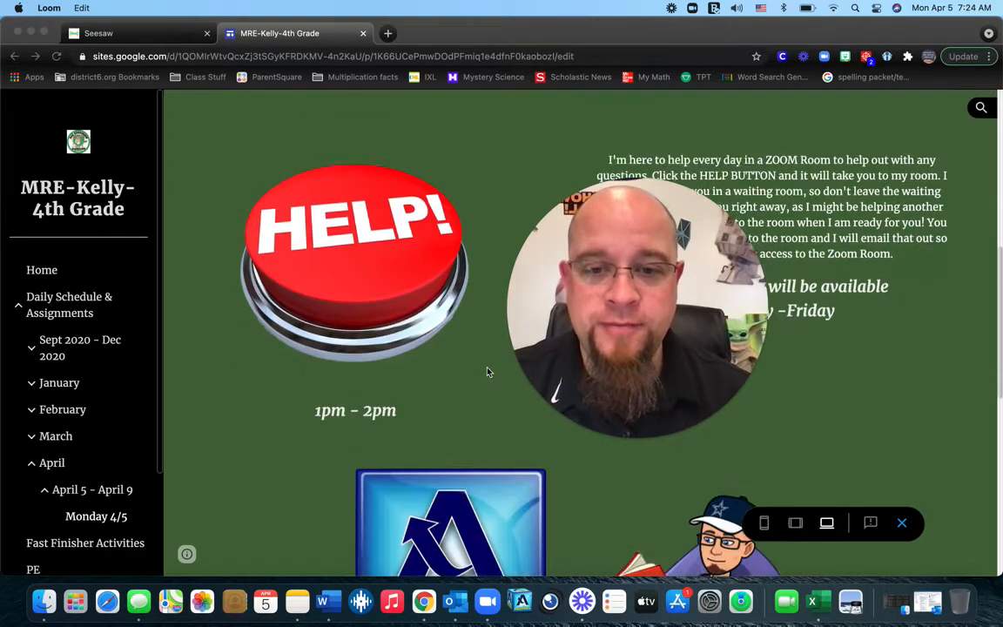
- Scroll down to the Acellus ELA/math/science task and the 30-minute reading task
{"action": "scroll", "scroll_direction": "down", "scroll_amount": 3}
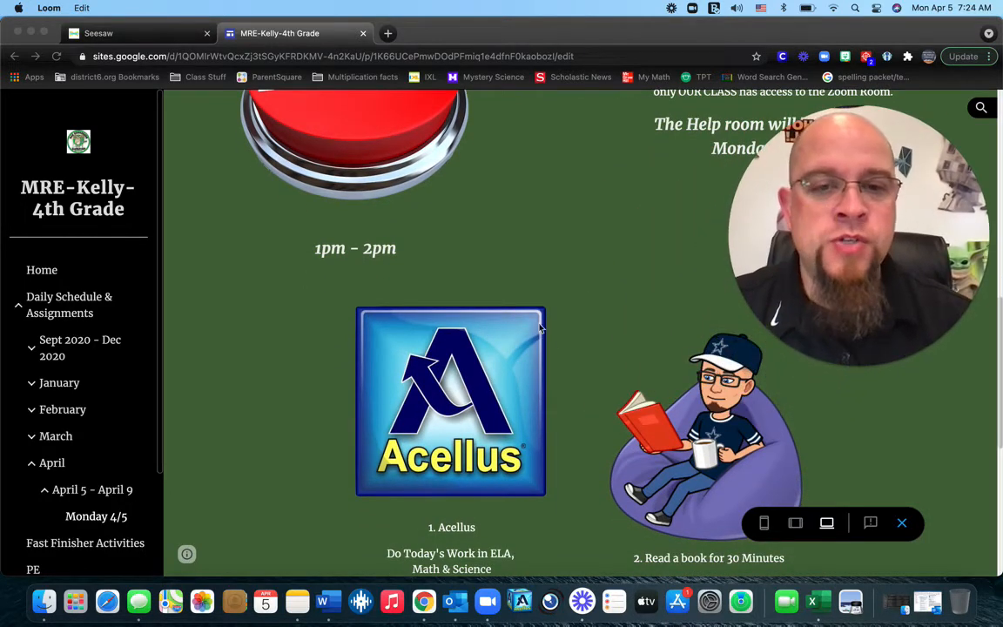
{"action": "mouse_move", "coordinate": [570, 363]}
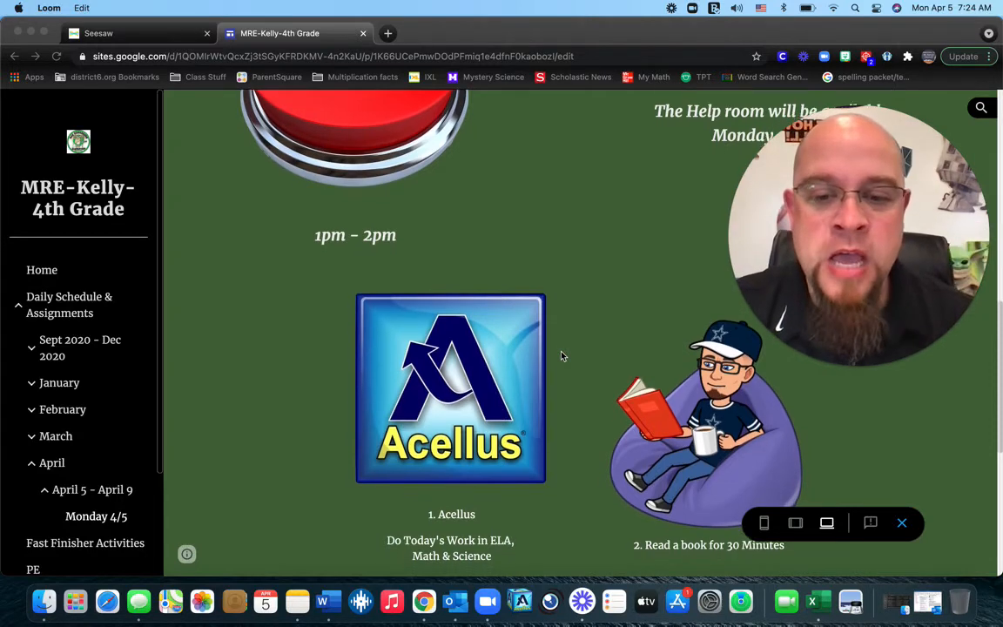
{"action": "scroll", "scroll_direction": "down", "scroll_amount": 3}
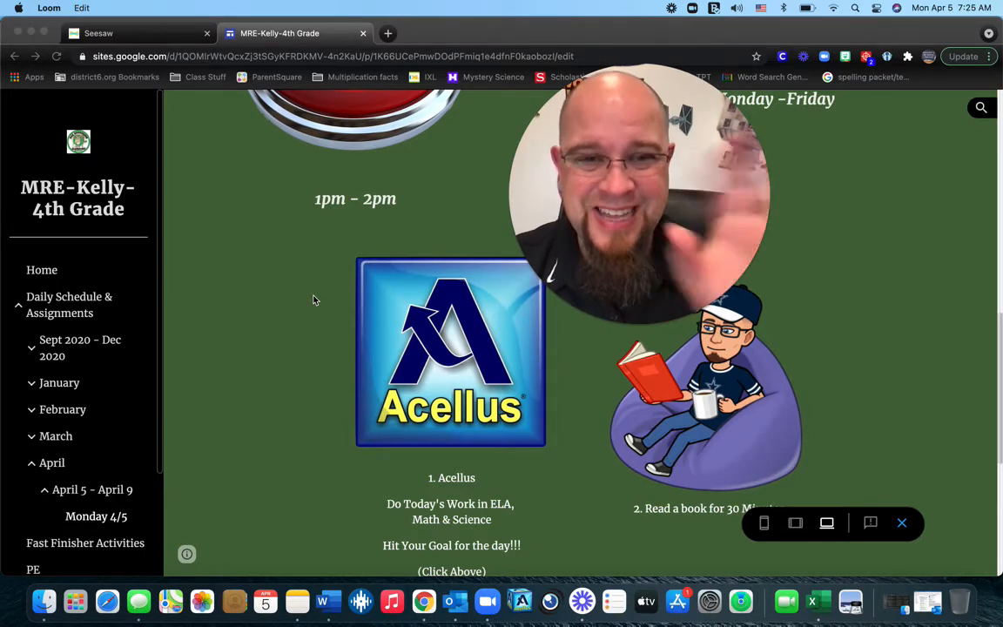
- Scroll to reveal the Acellus text ending with 'Hit Your Goal for the day!!!'
{"action": "scroll", "scroll_direction": "down", "scroll_amount": 3}
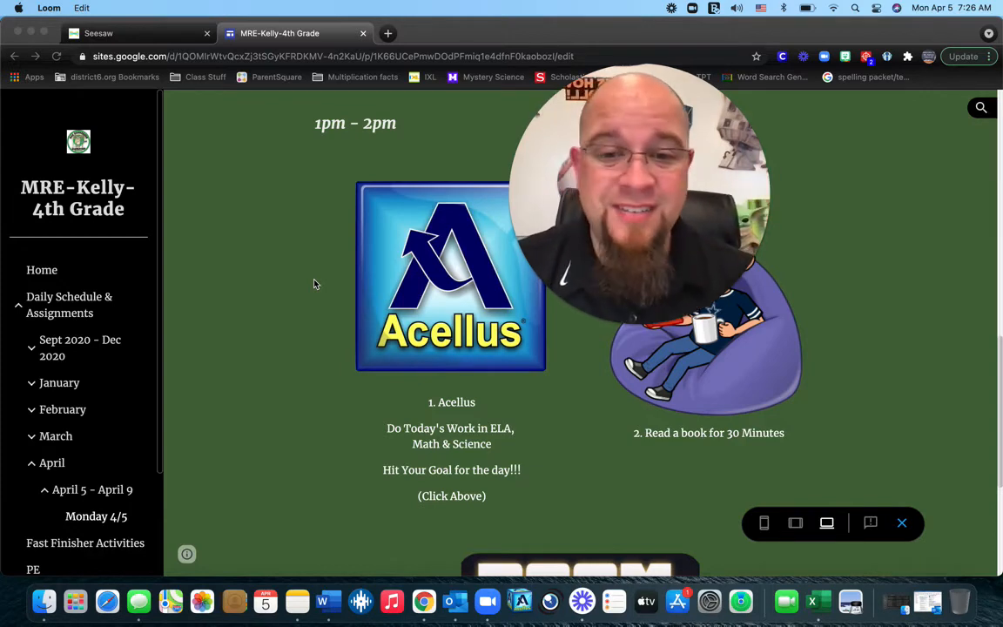
{"action": "mouse_move", "coordinate": [874, 281]}
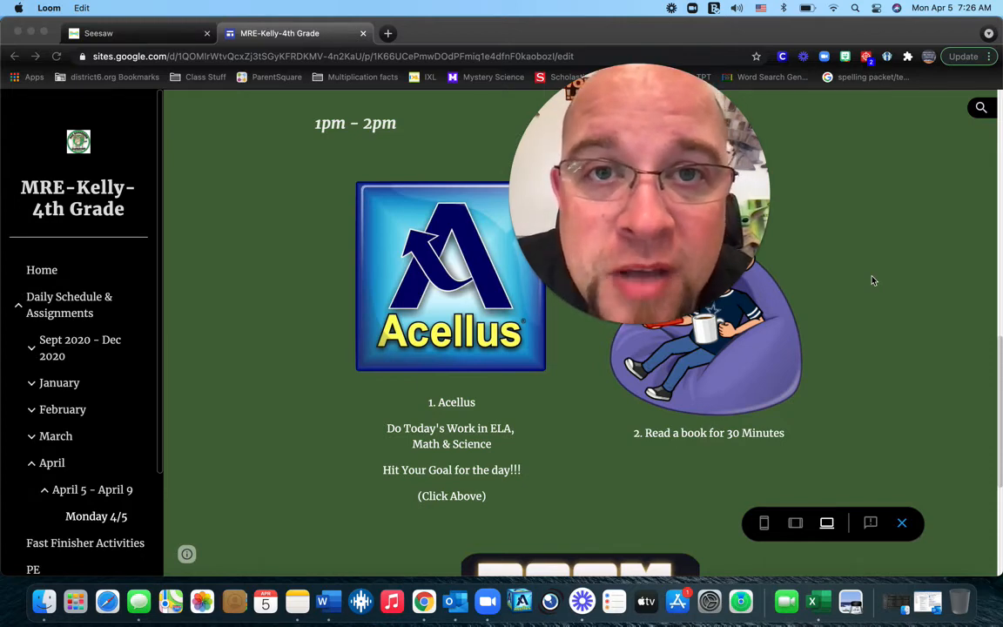
{"action": "mouse_move", "coordinate": [316, 326]}
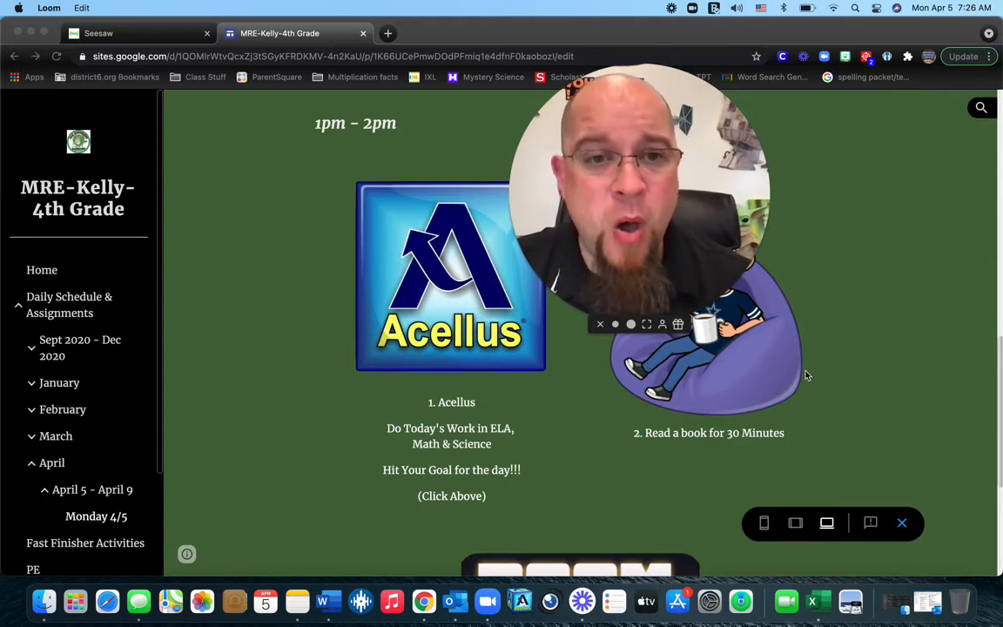
- Scroll back to the top of the page until the Monday title banner shows
{"action": "scroll", "scroll_direction": "up", "scroll_amount": 3}
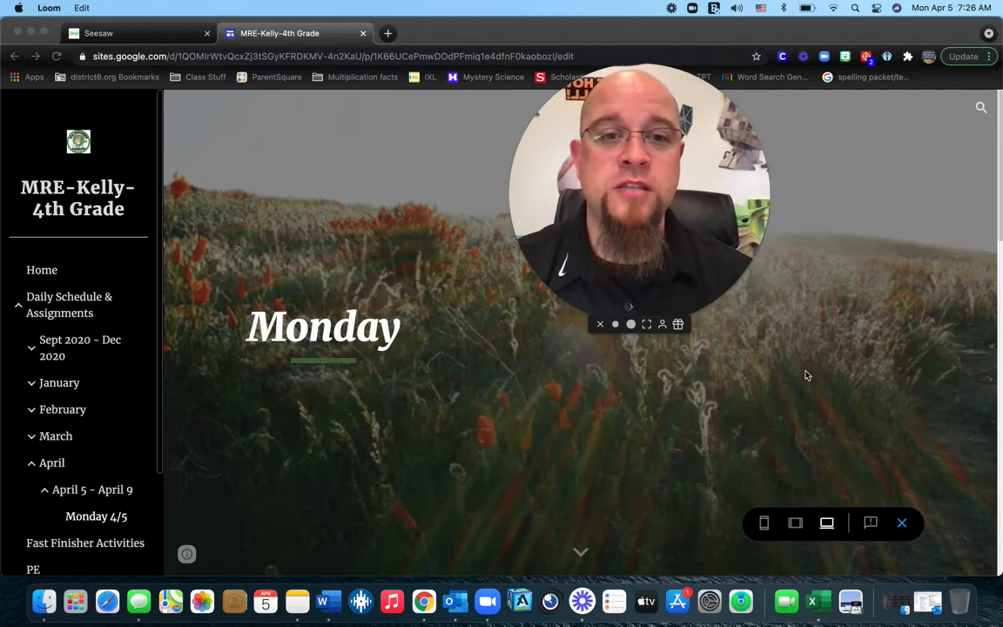
{"action": "left_click_drag", "start_coordinate": [640, 192], "coordinate": [862, 300]}
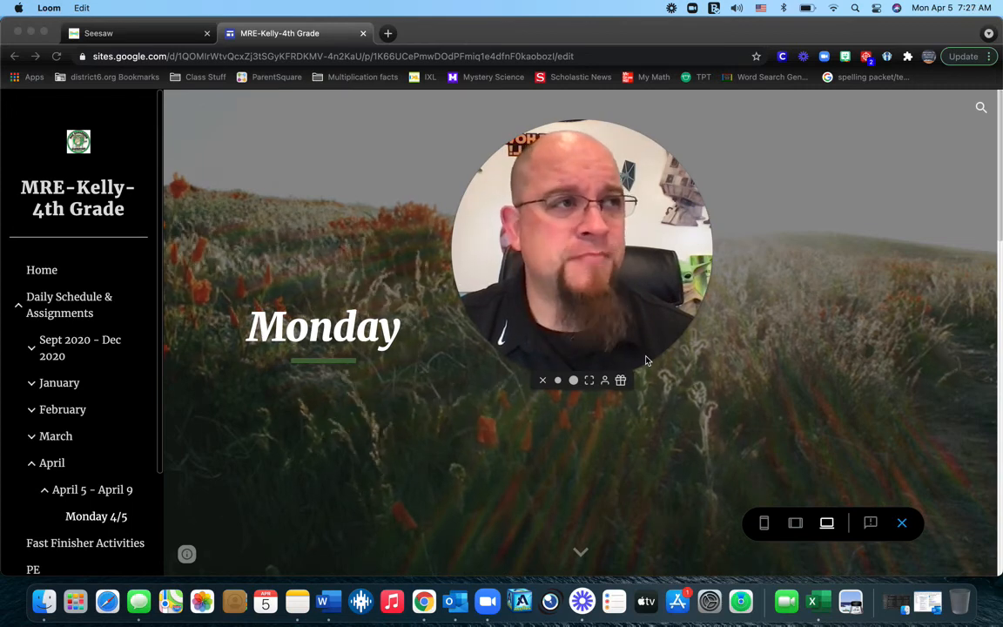
{"action": "mouse_move", "coordinate": [642, 343]}
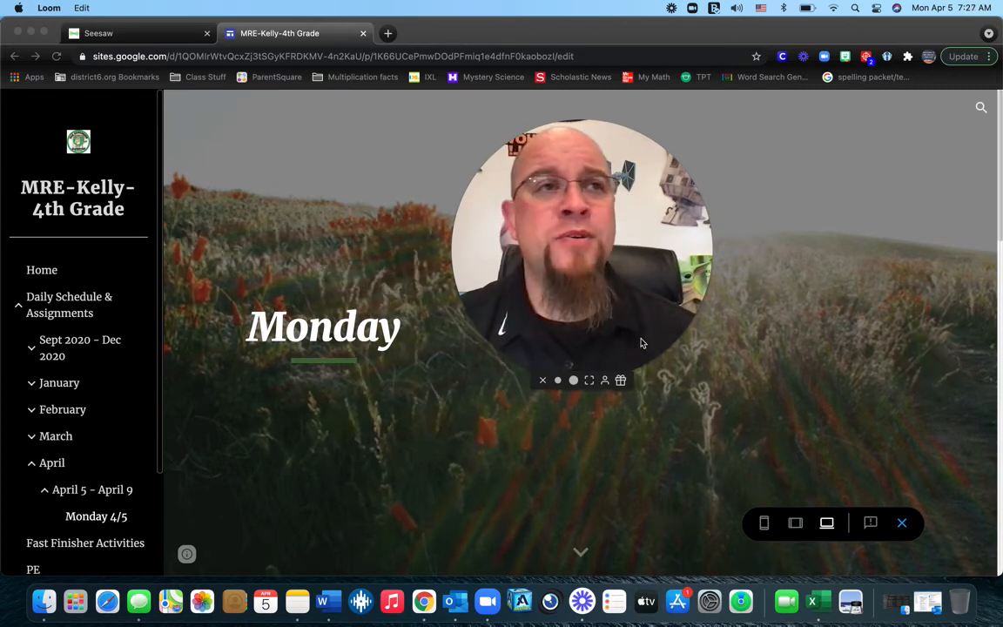